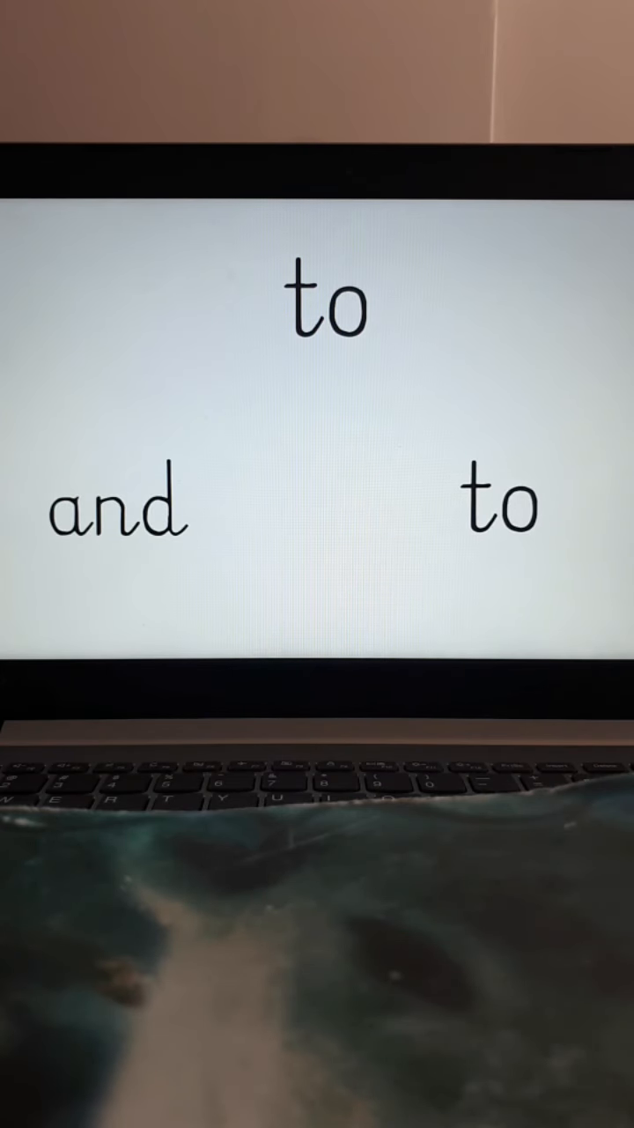
- Advance the slide show past the three-word slide to the six-word slide with to and you
left_click(502, 510)
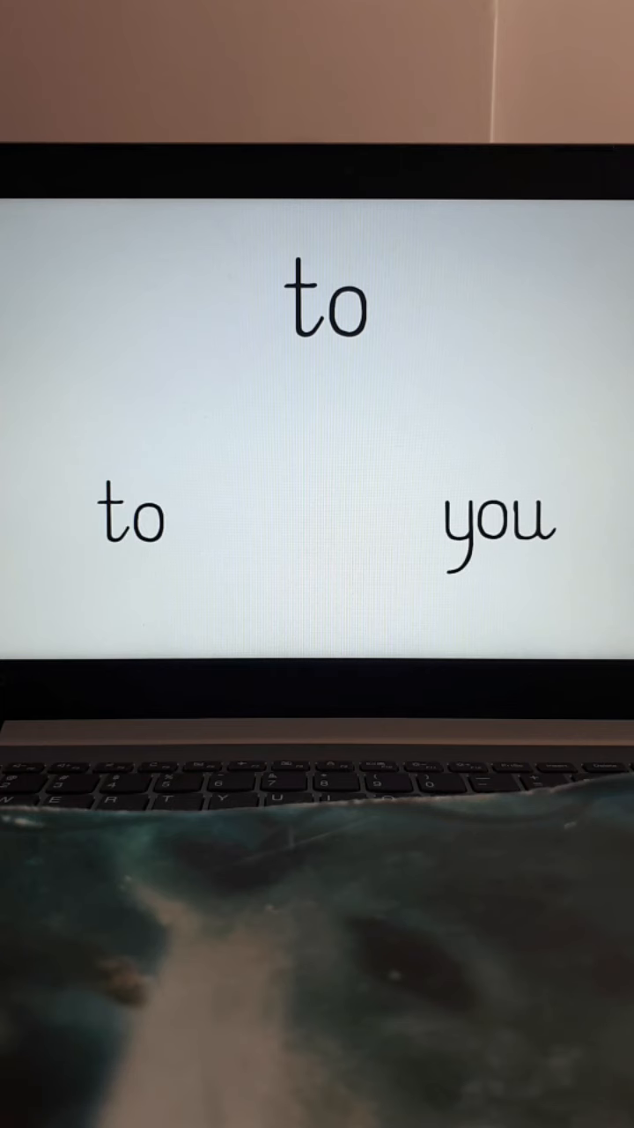
left_click(139, 519)
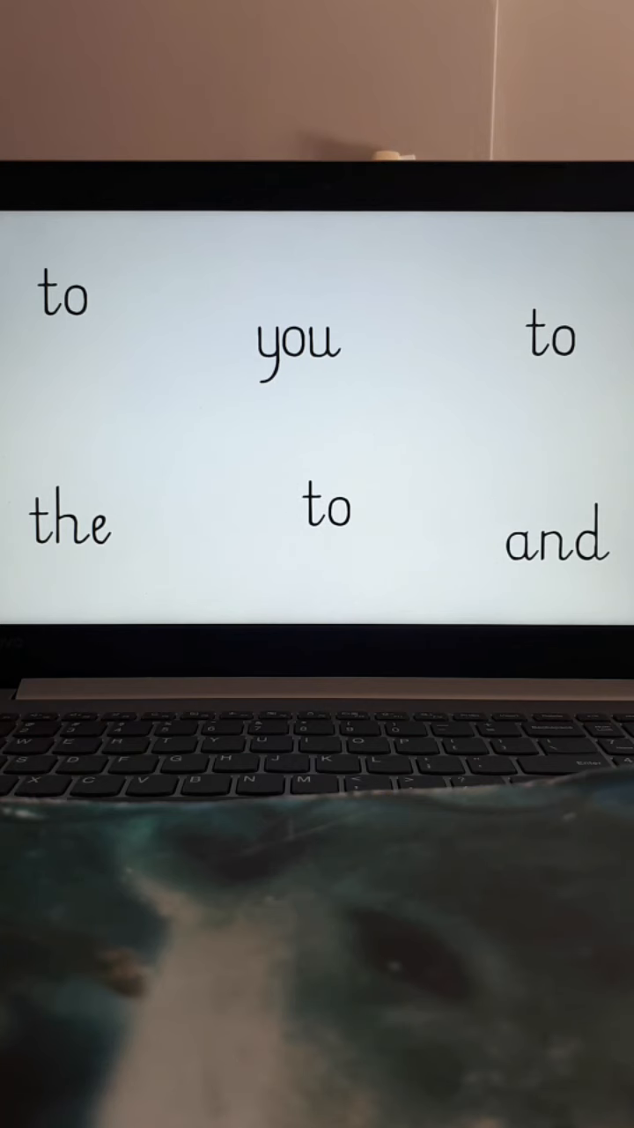
- Circle the top-left and top-right 'to' in red, then reveal the next circle
left_click(66, 300)
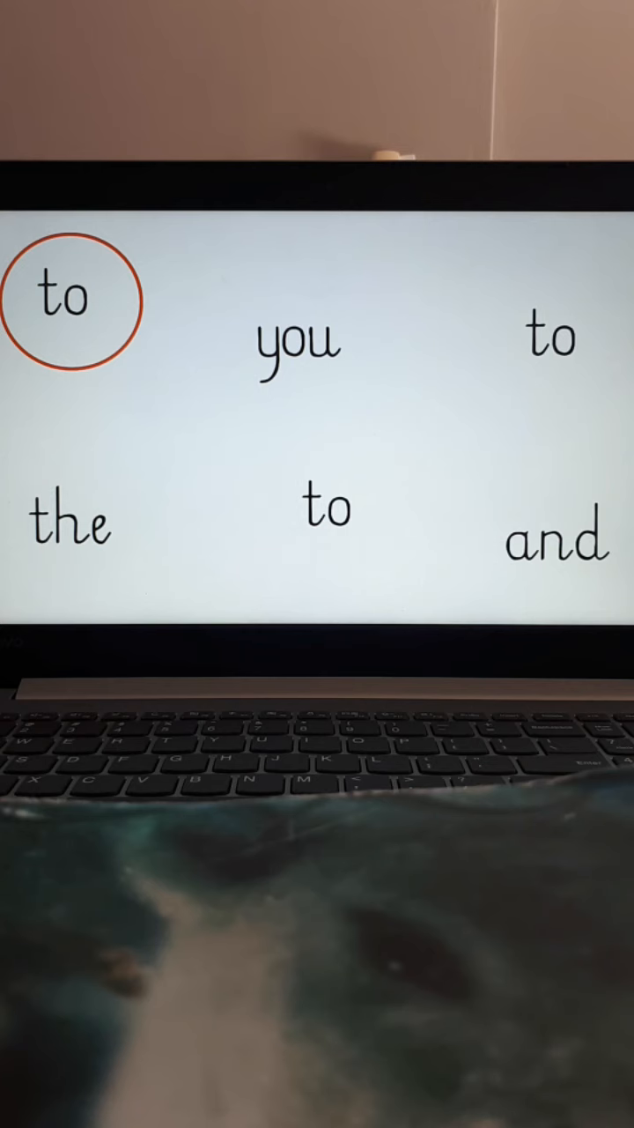
left_click(555, 337)
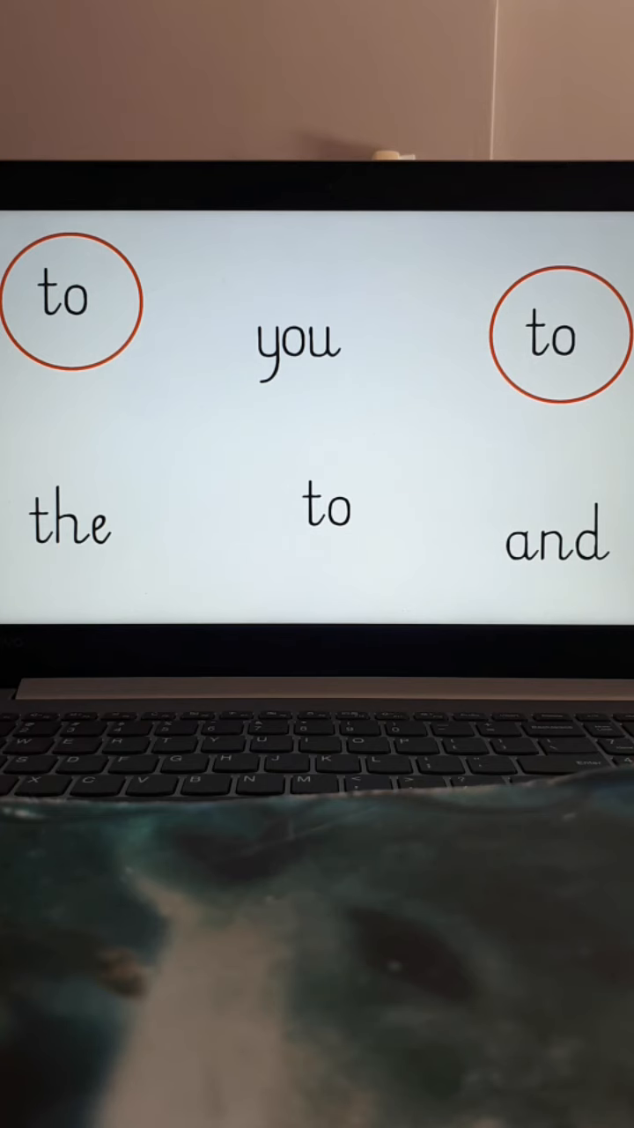
left_click(329, 509)
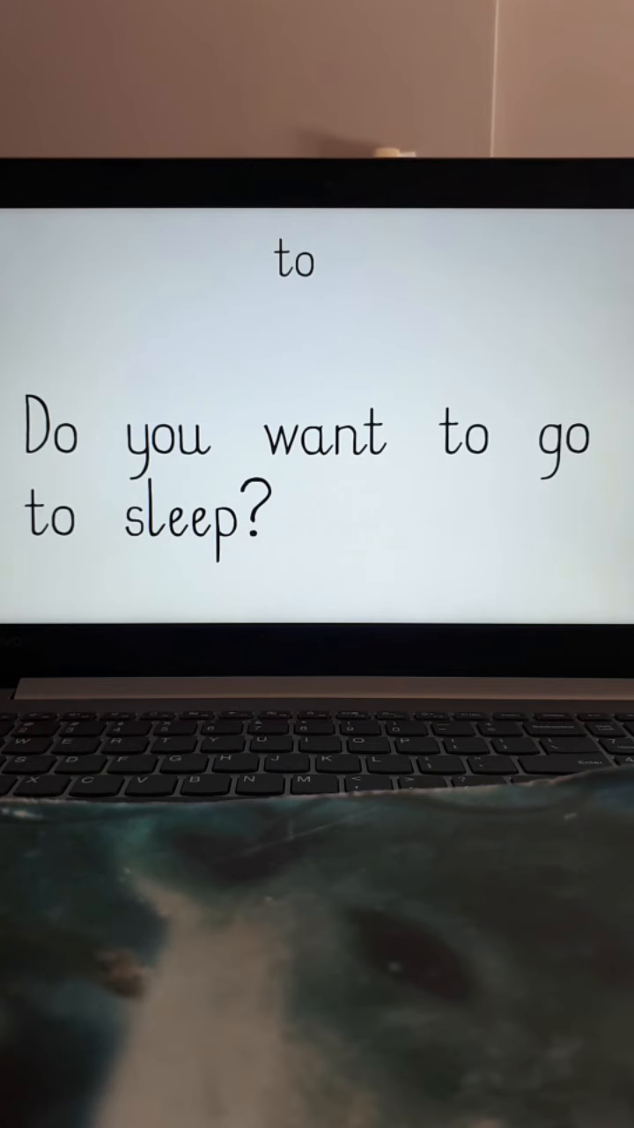
- Circle the first 'to' in 'Do you want to go to sleep?' in red
left_click(463, 436)
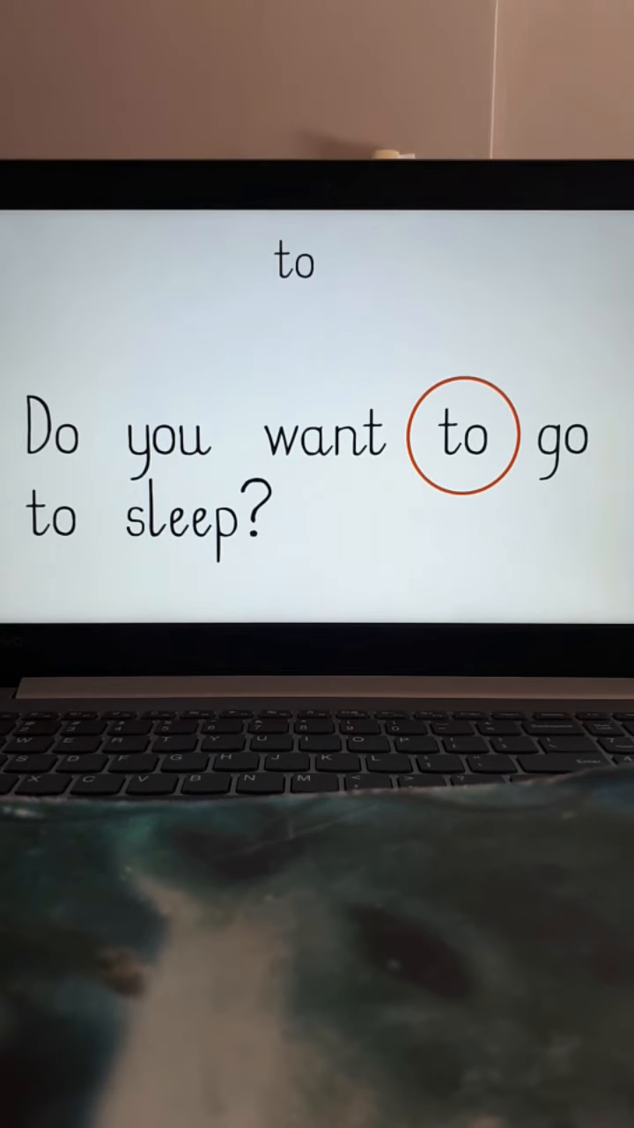